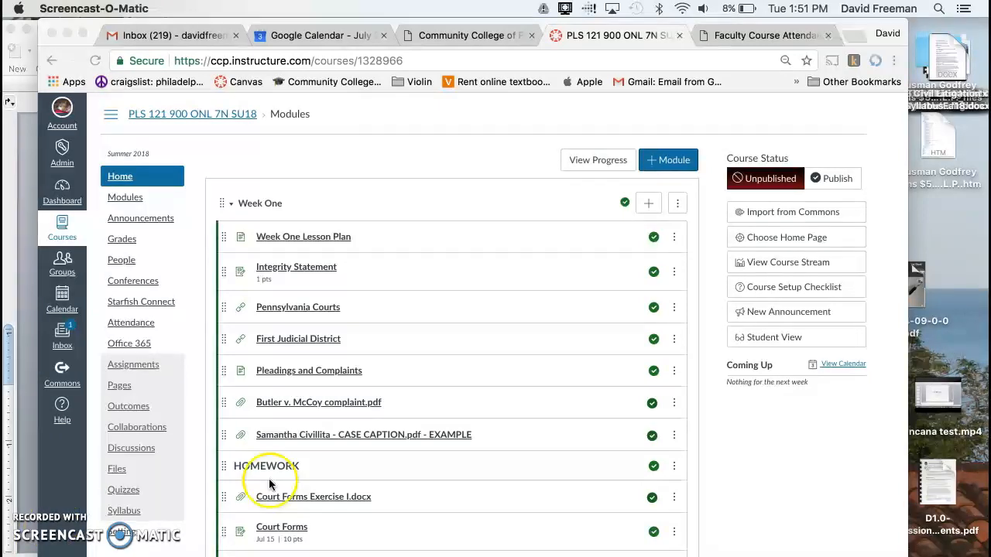
mouse_move(317, 434)
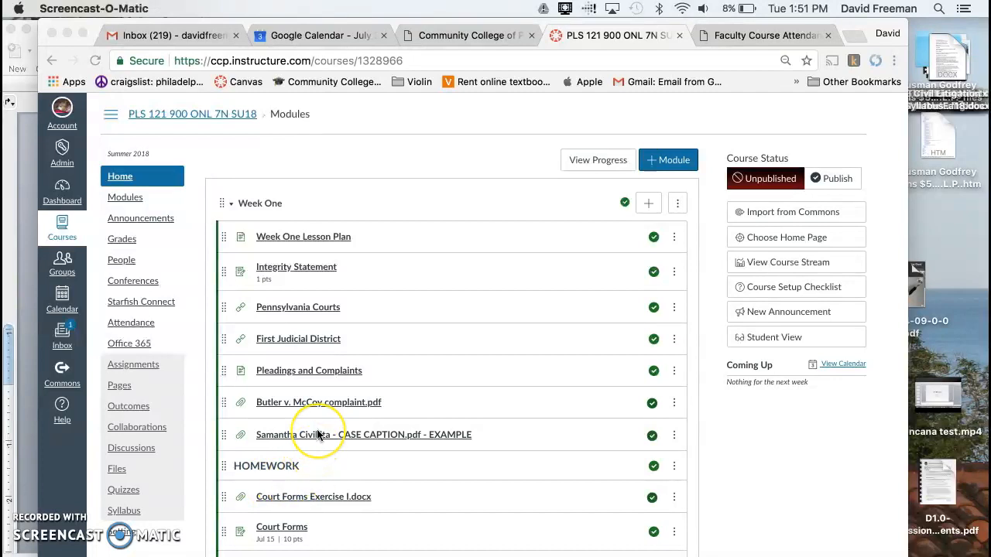
mouse_move(327, 430)
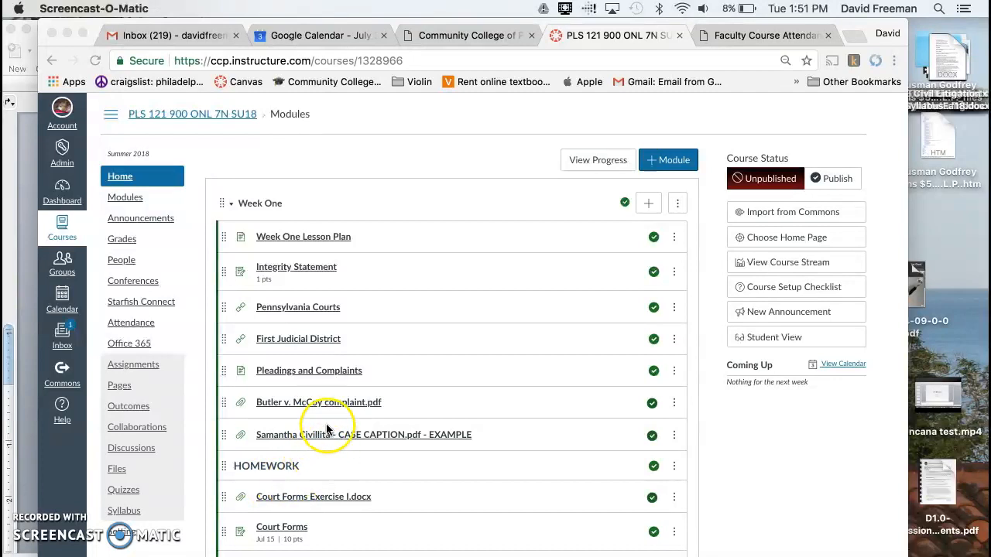
mouse_move(326, 401)
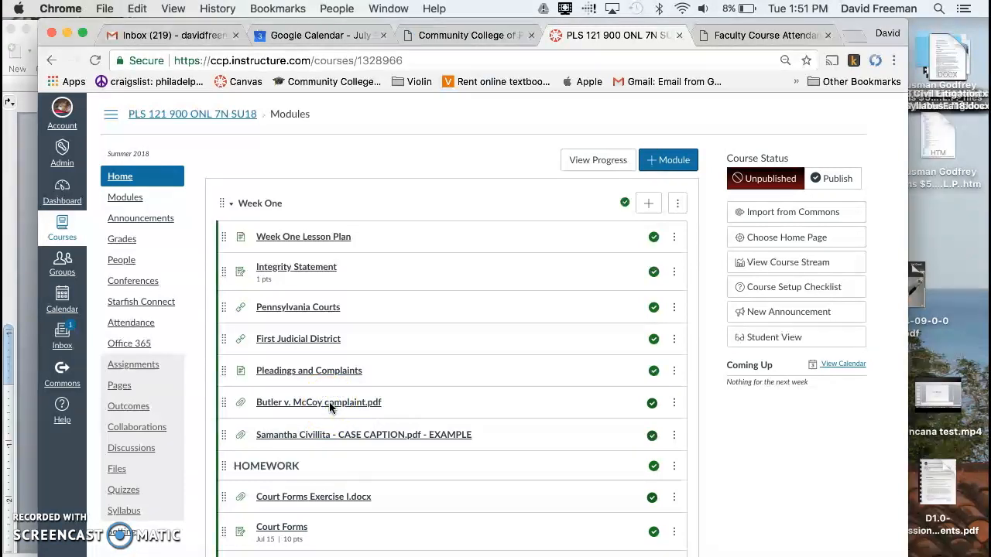
- Open Butler v. McCoy complaint.pdf from the Week One module in the inline viewer
left_click(318, 401)
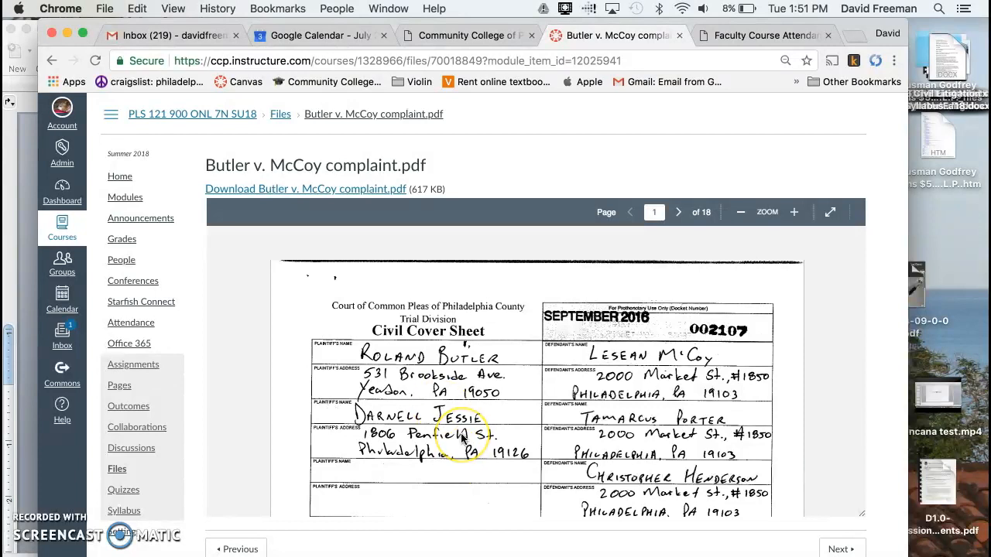
scroll("down", 3)
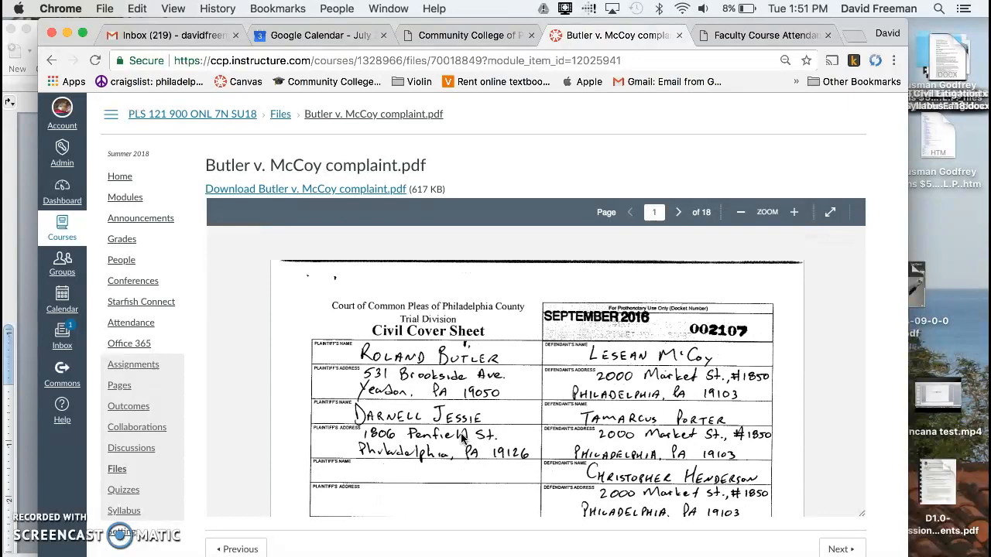
left_click(678, 212)
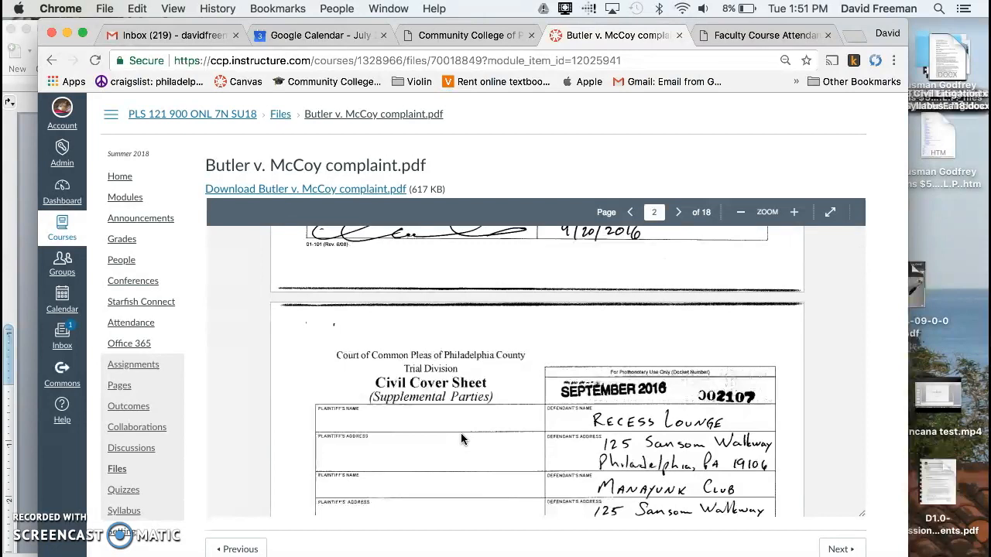
- Page through the opening civil cover sheets, ending back on page 1
scroll("down", 3)
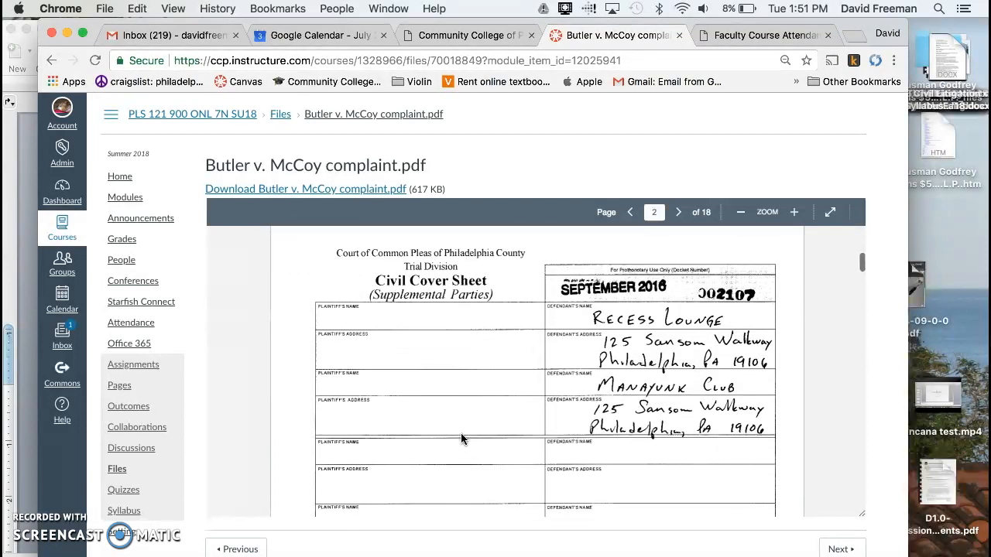
scroll("down", 3)
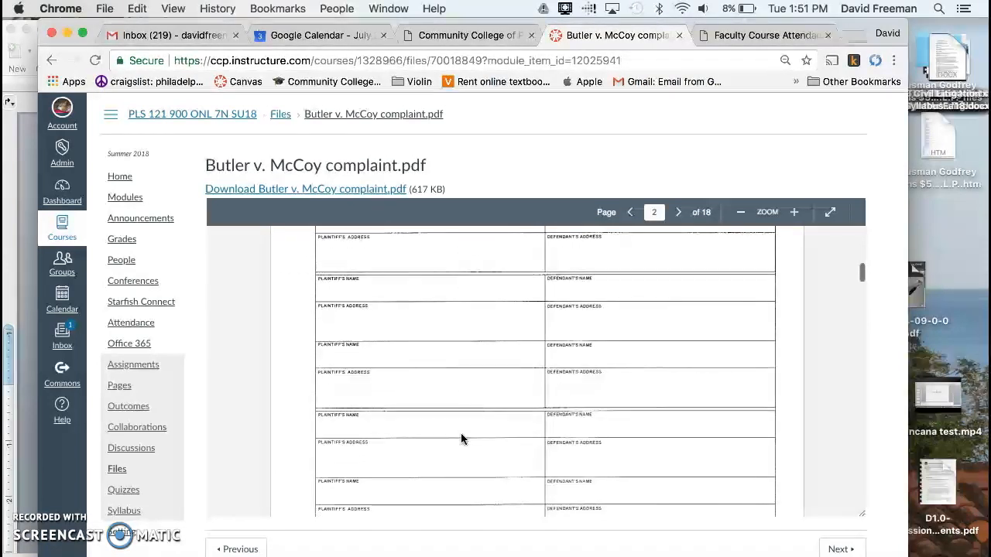
left_click(678, 212)
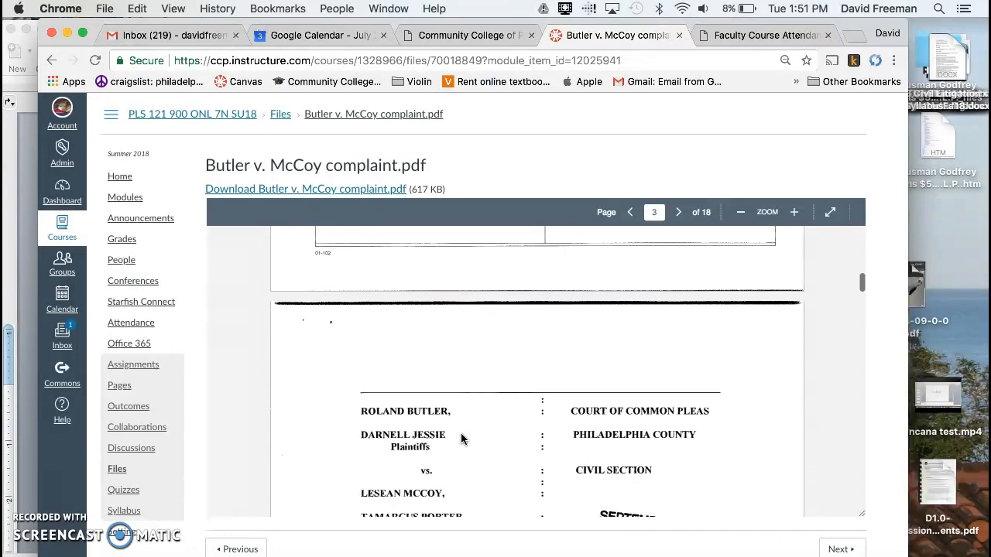
left_click(630, 212)
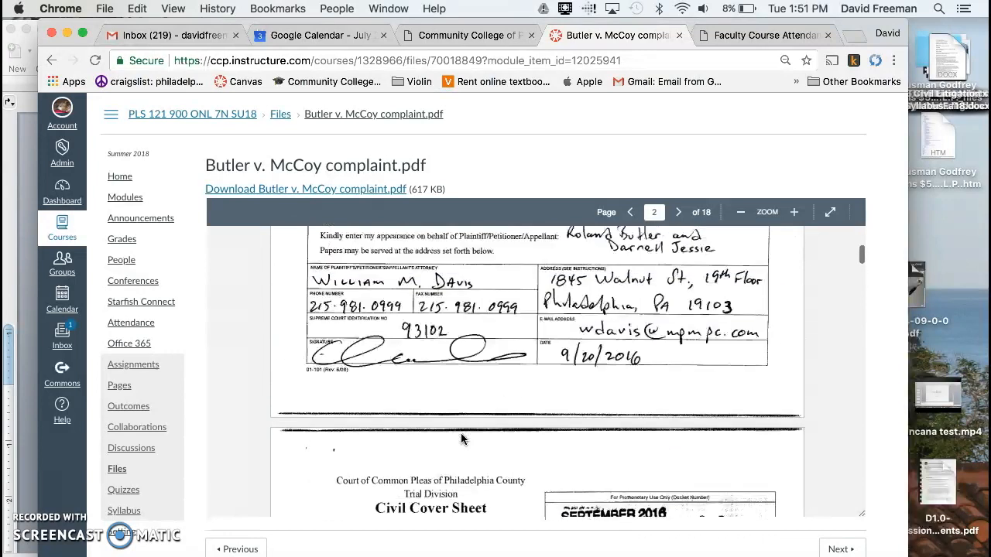
left_click(630, 211)
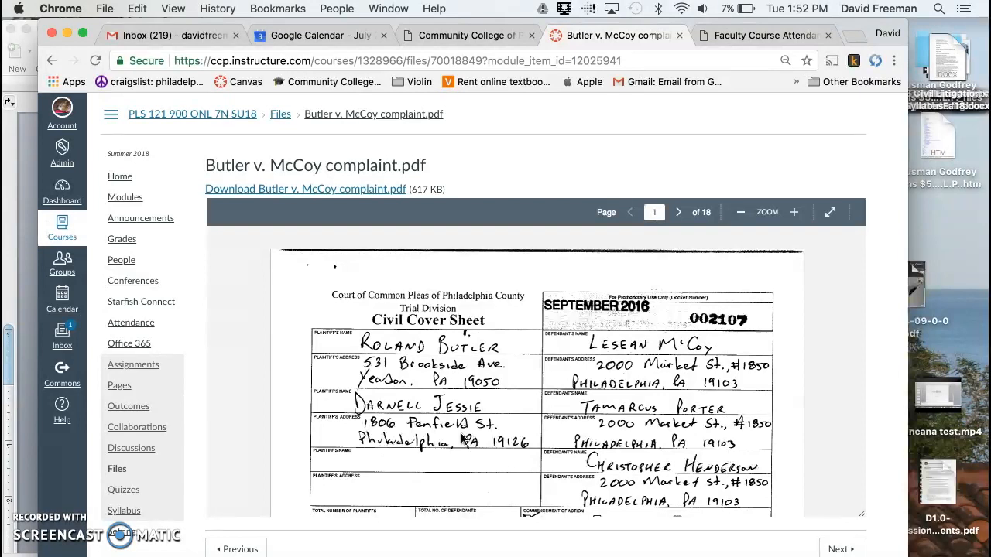
- Scroll down through the complaint's civil cover sheets in the PDF preview
scroll("down", 3)
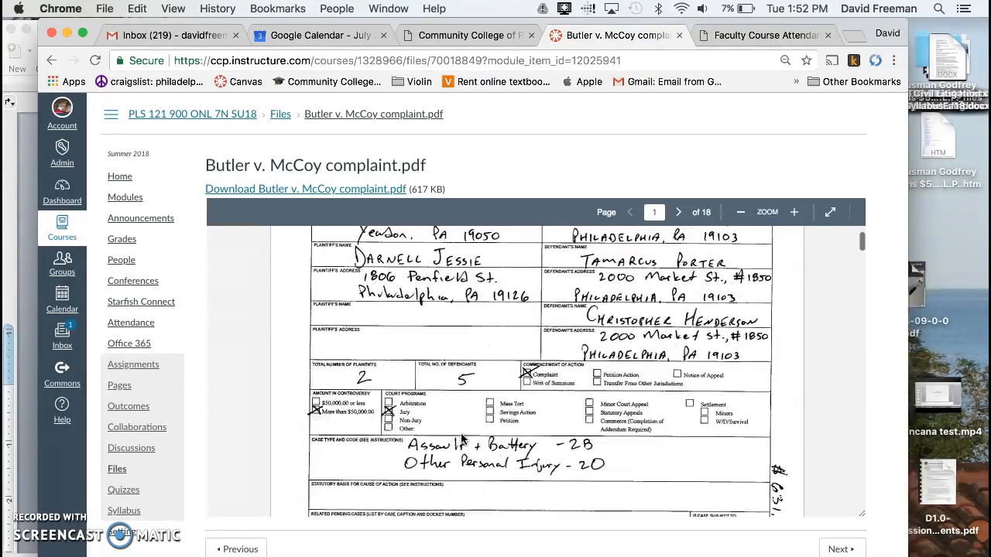
scroll("down", 3)
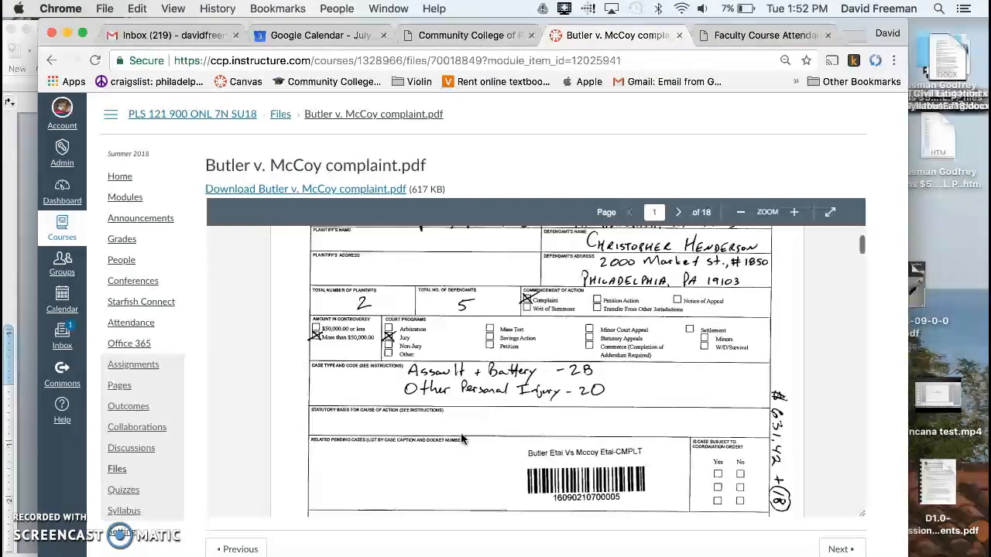
scroll("down", 3)
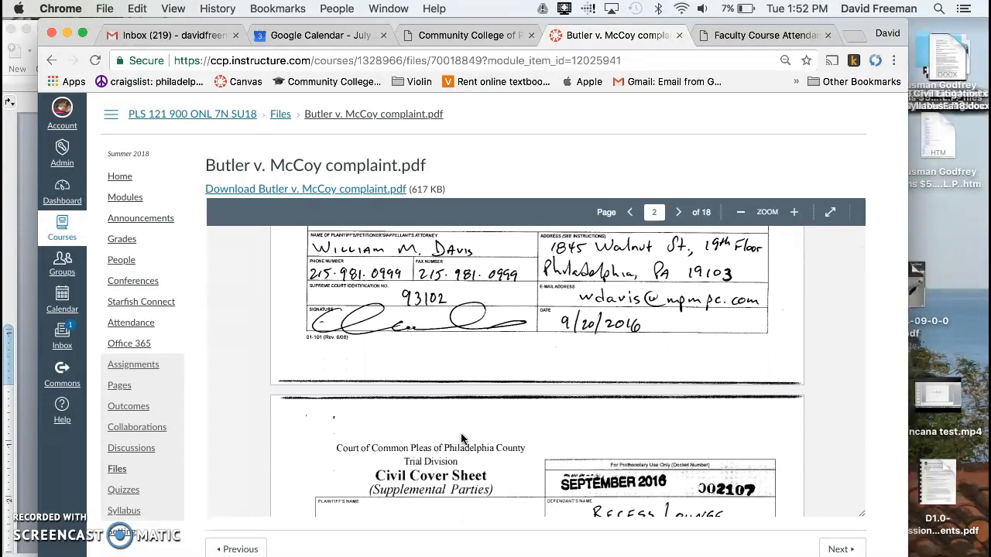
scroll("down", 3)
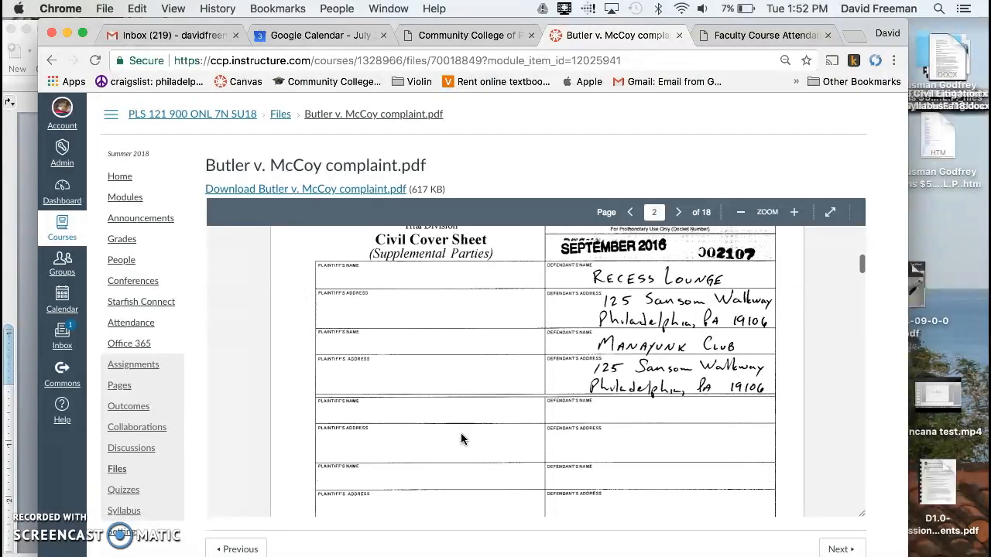
scroll("down", 3)
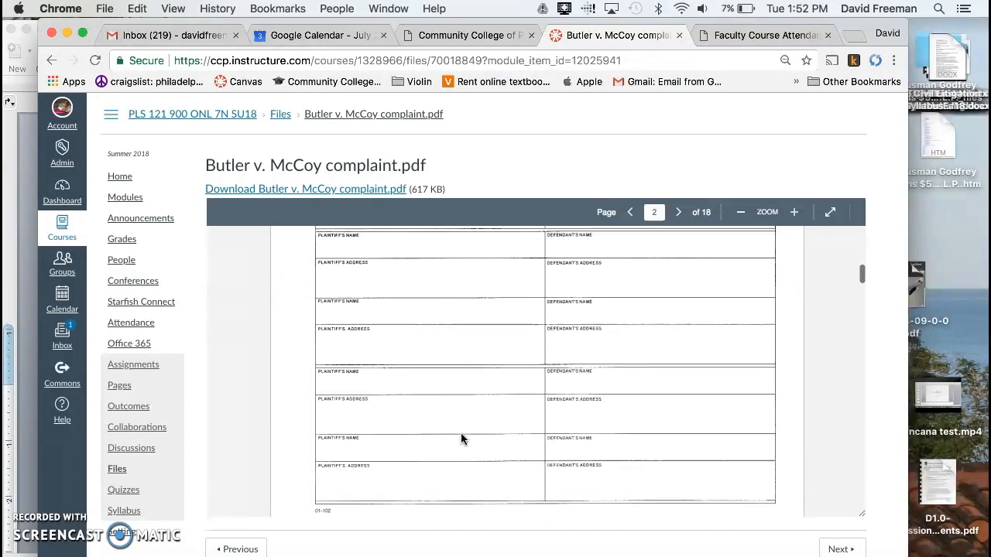
left_click(678, 213)
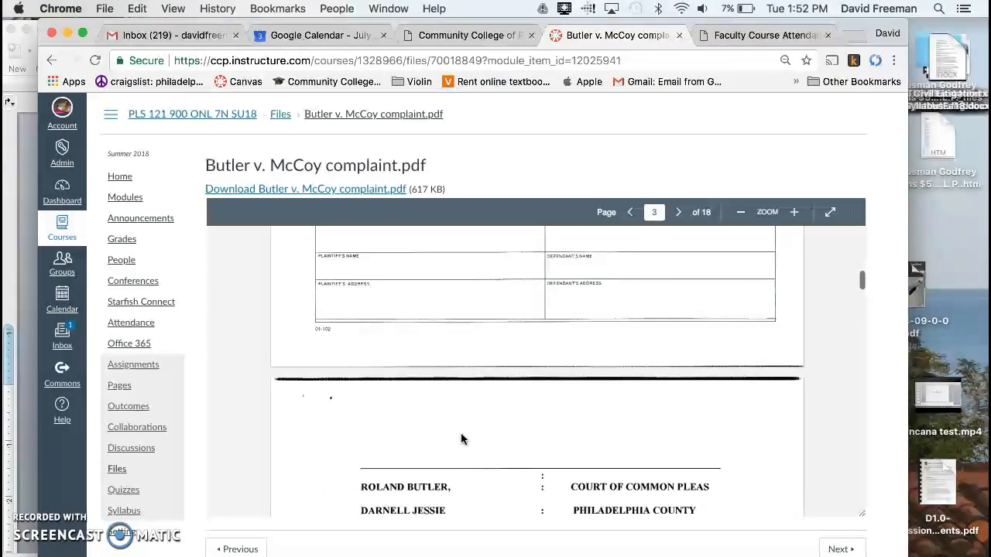
left_click(630, 212)
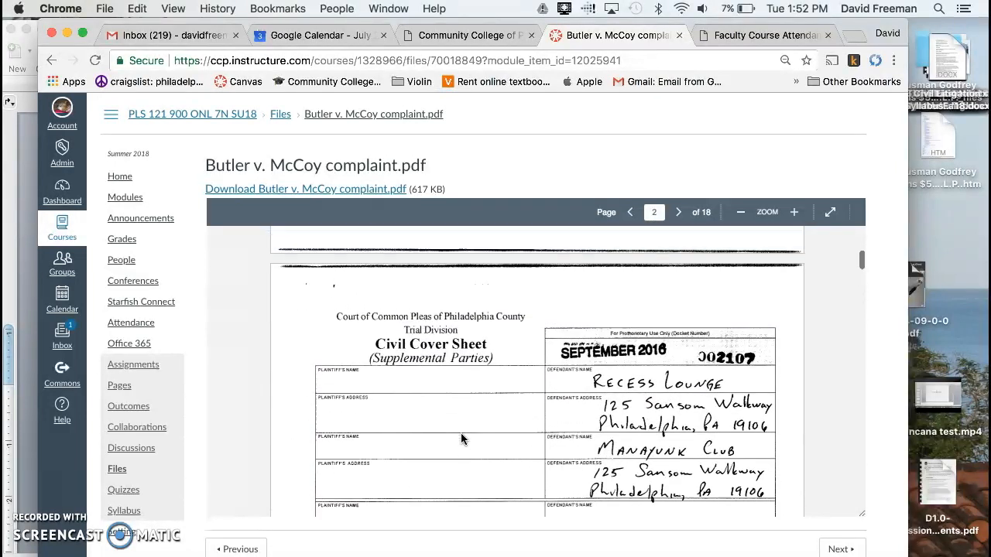
left_click(631, 212)
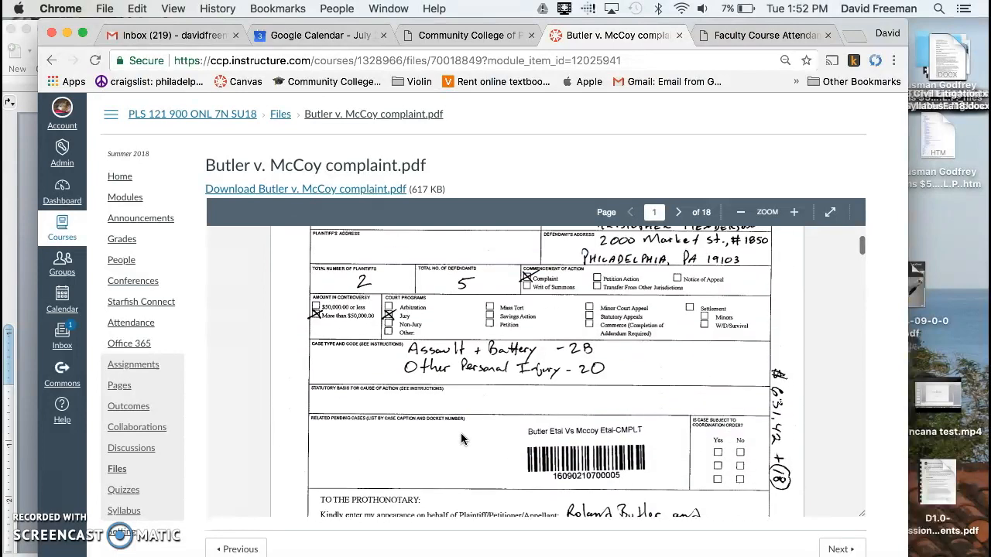
- Reach page 3 of 18, showing the caption naming plaintiffs and defendants
scroll("up", 3)
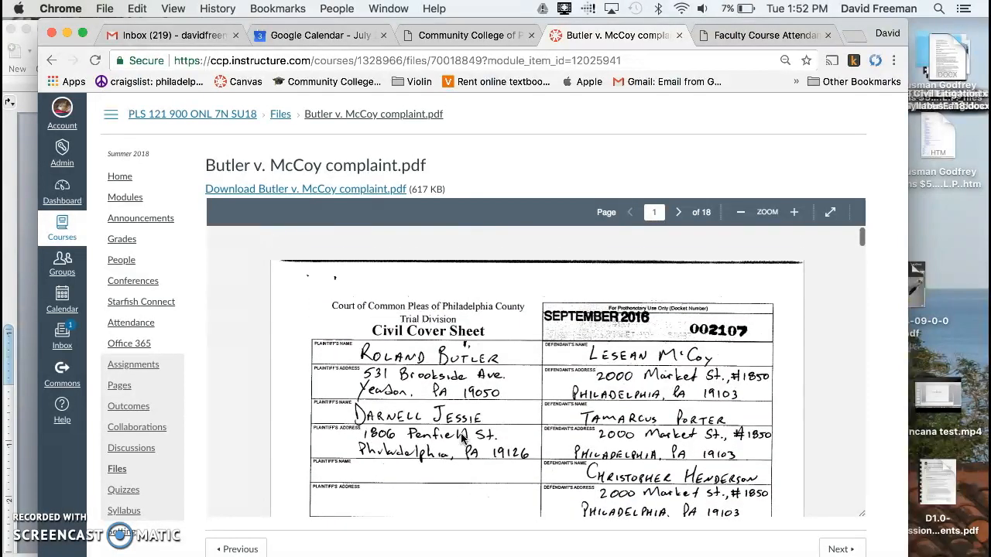
scroll("down", 3)
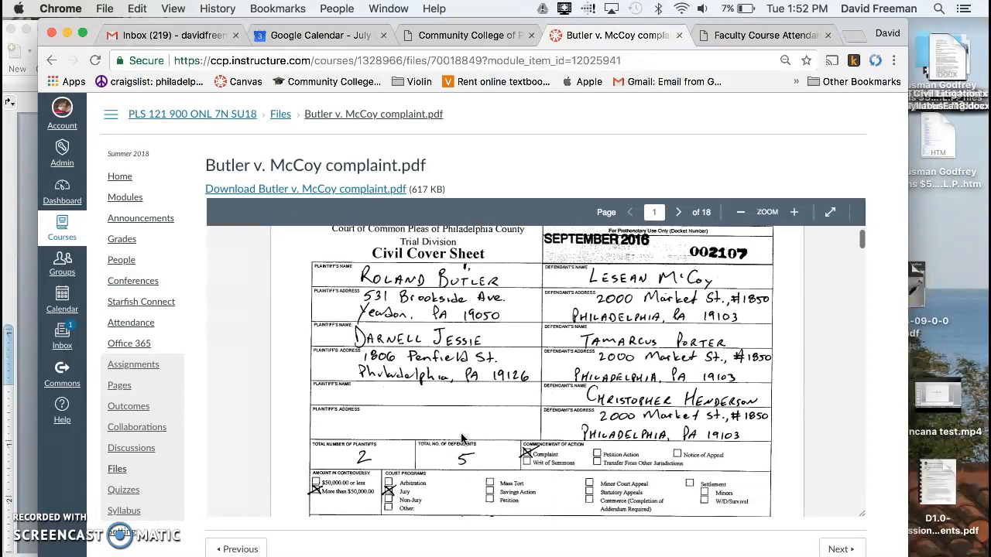
scroll("down", 3)
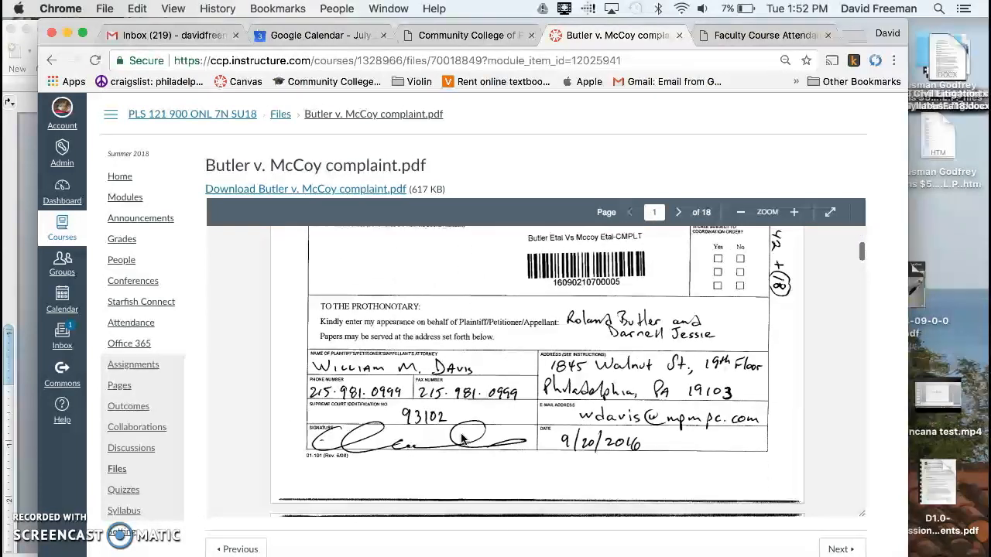
scroll("down", 3)
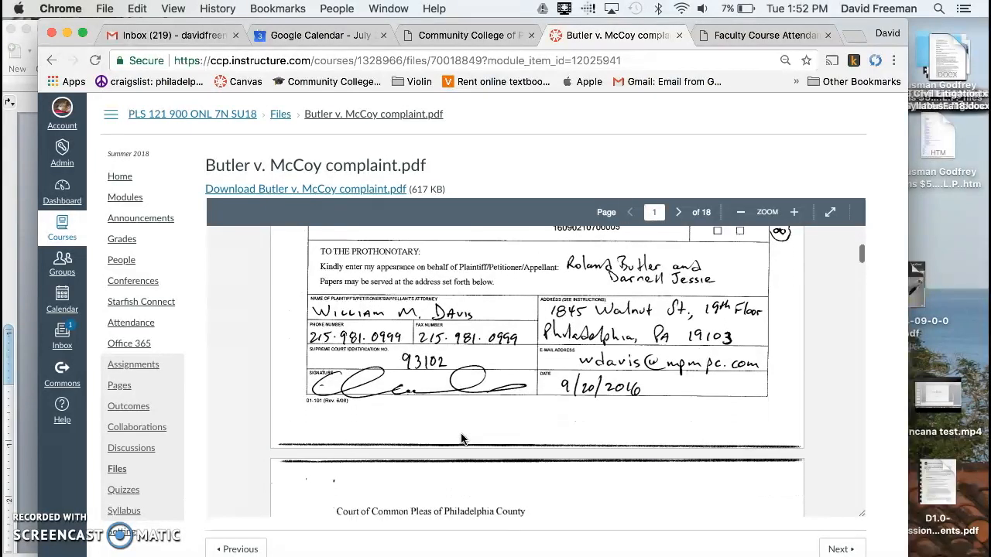
left_click(677, 212)
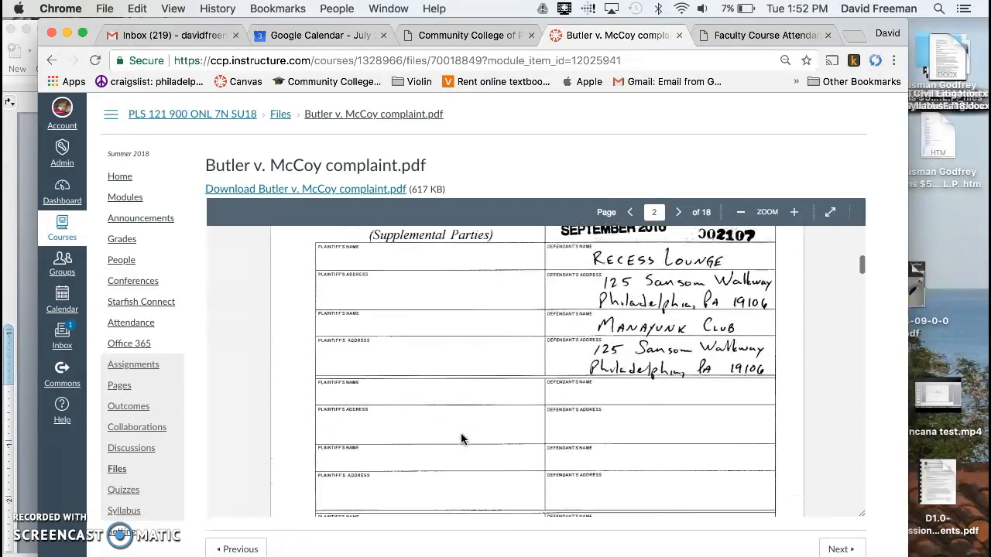
left_click(678, 212)
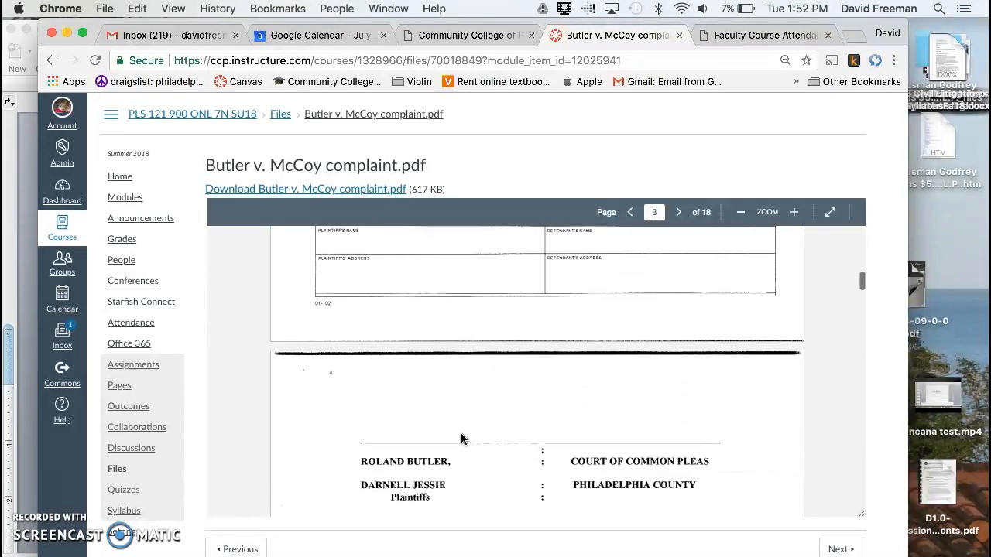
scroll("down", 3)
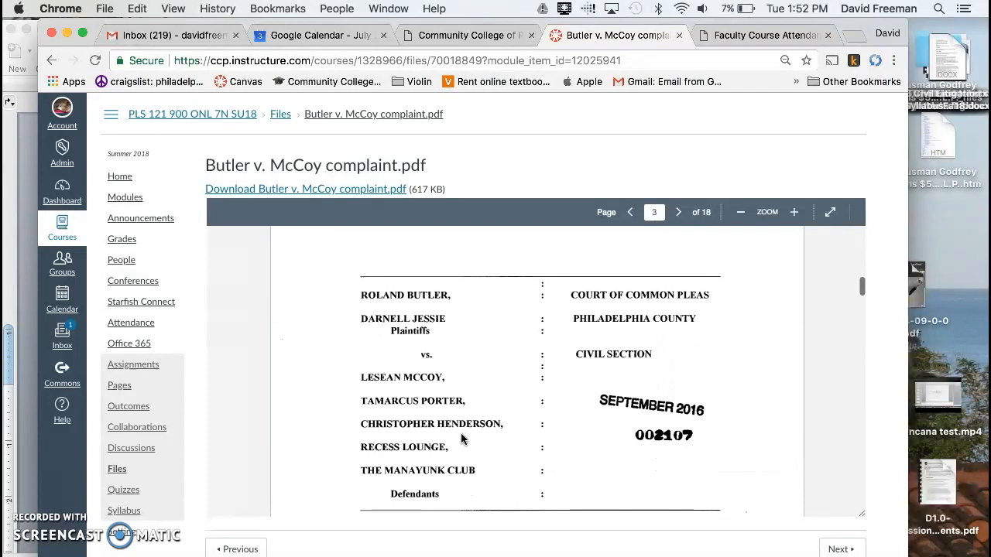